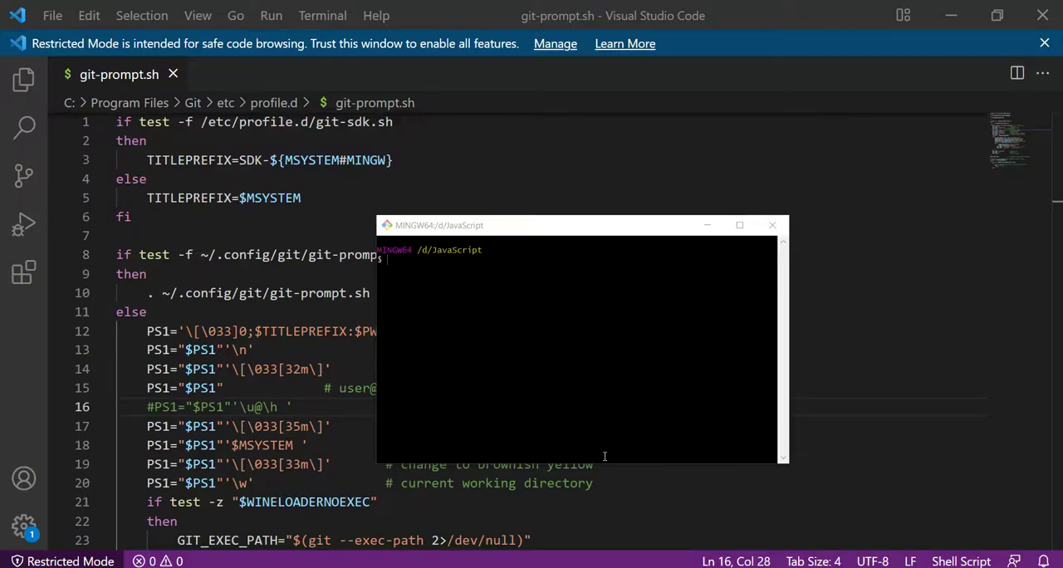
pyautogui.moveTo(596, 490)
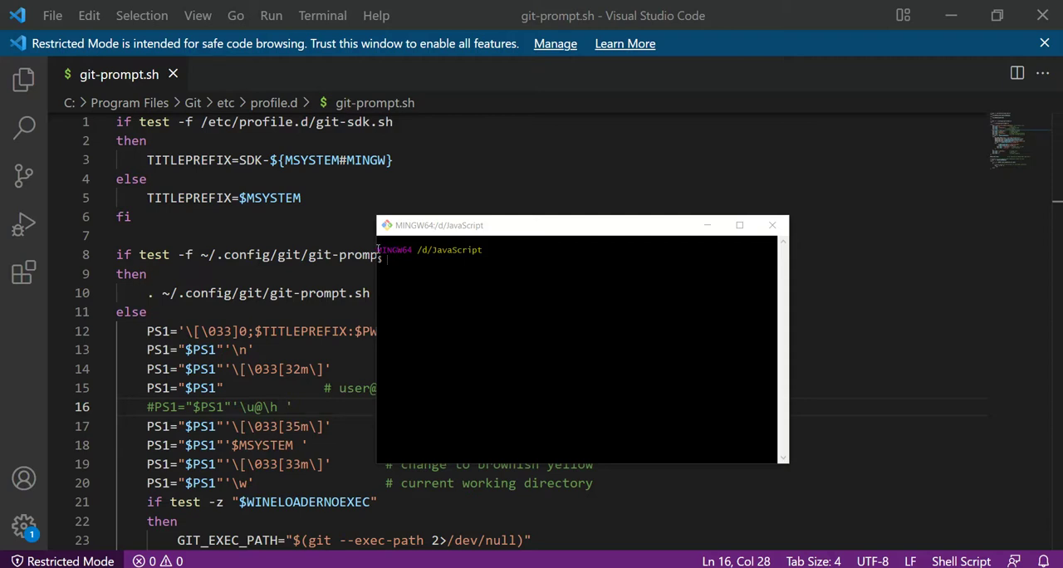
pyautogui.moveTo(485, 248)
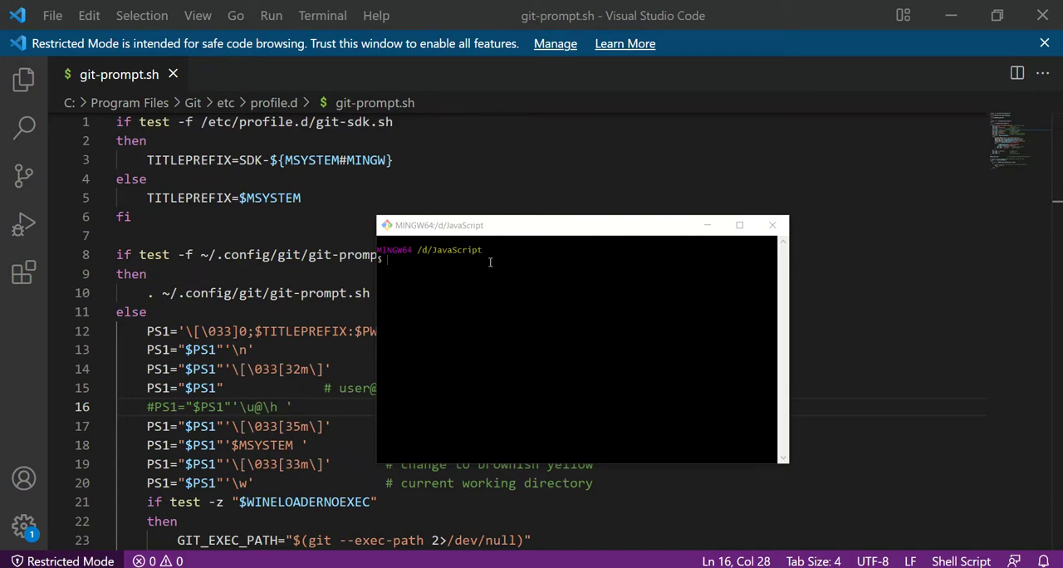
pyautogui.moveTo(477, 264)
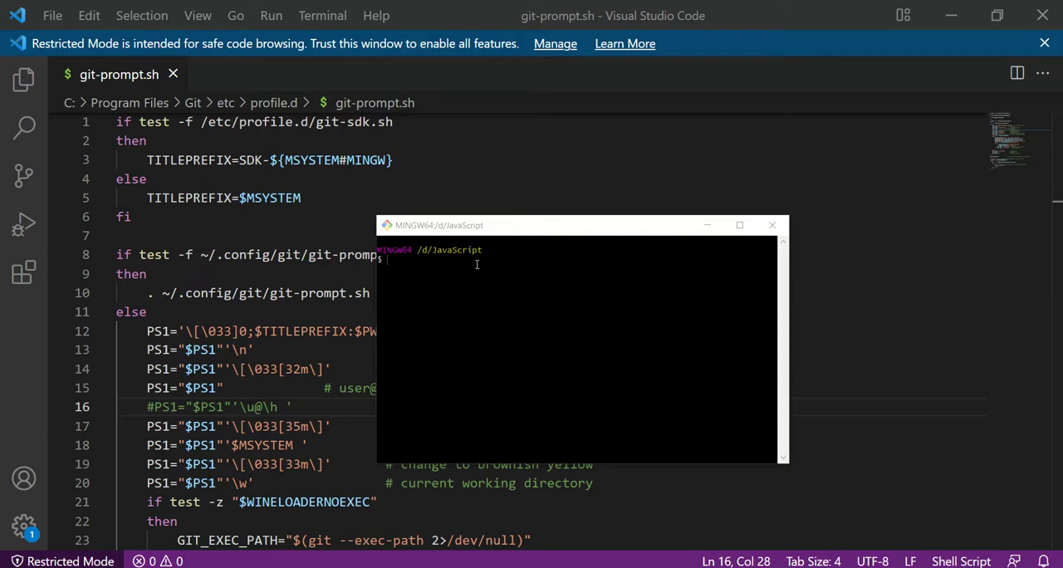
pyautogui.moveTo(444, 271)
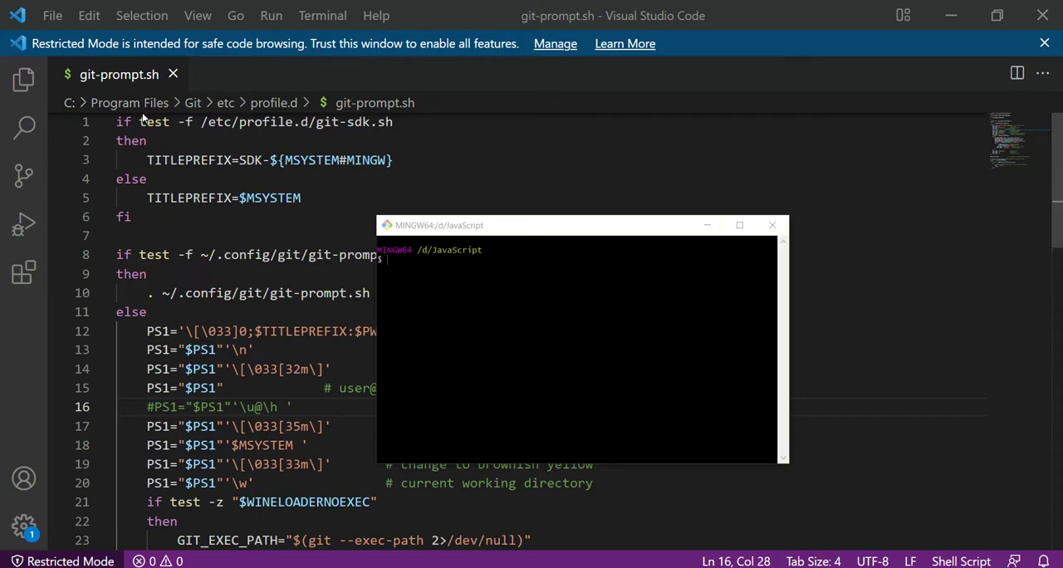
pyautogui.moveTo(270, 119)
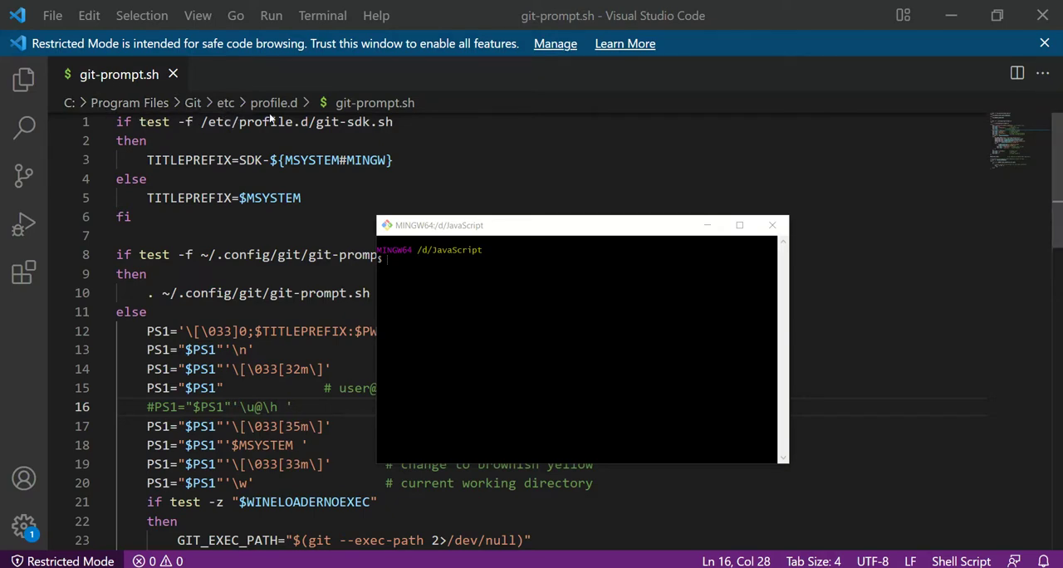
pyautogui.moveTo(273, 102)
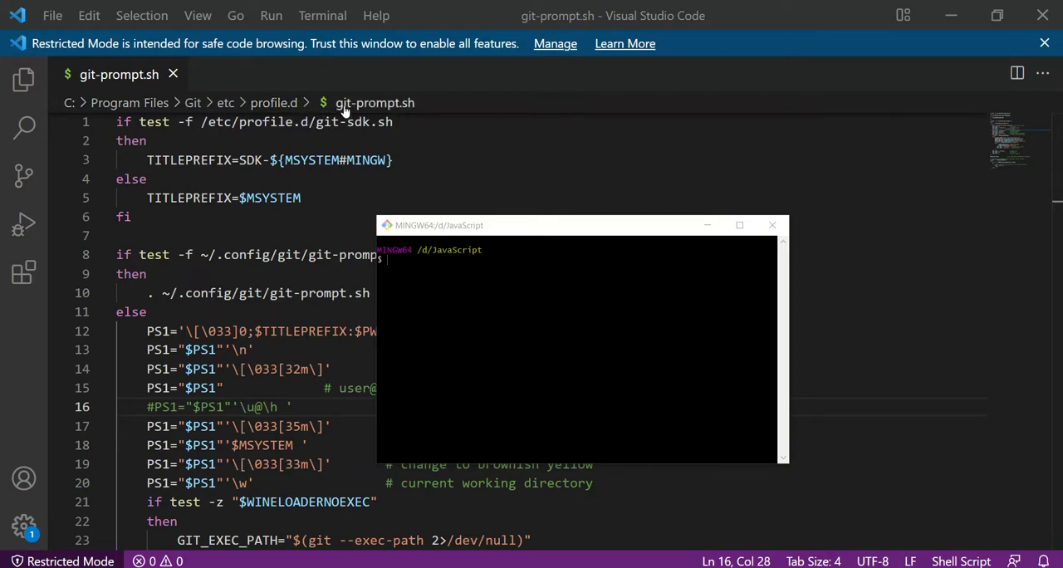
pyautogui.moveTo(374, 102)
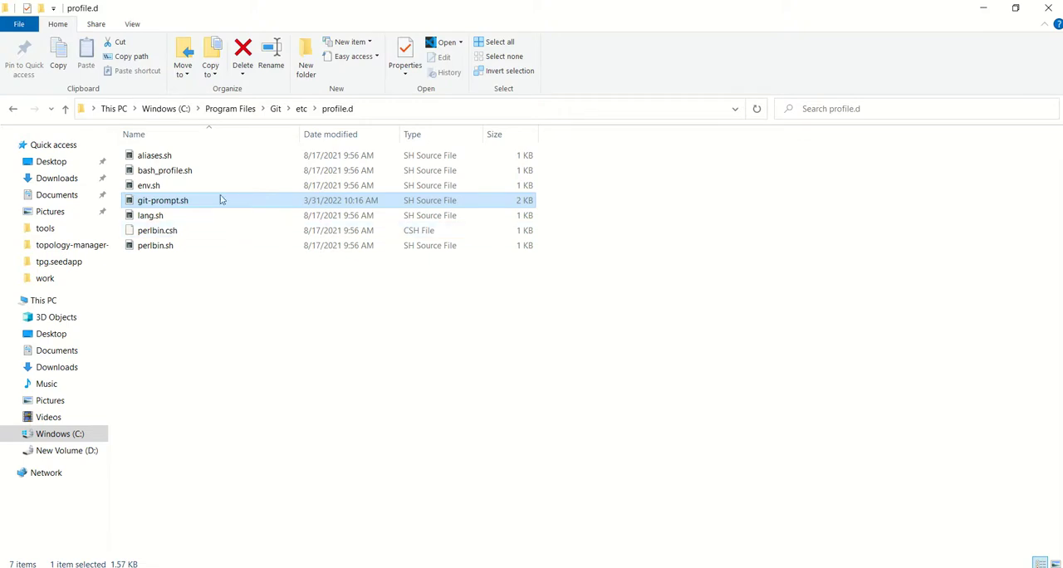
pyautogui.moveTo(114, 108)
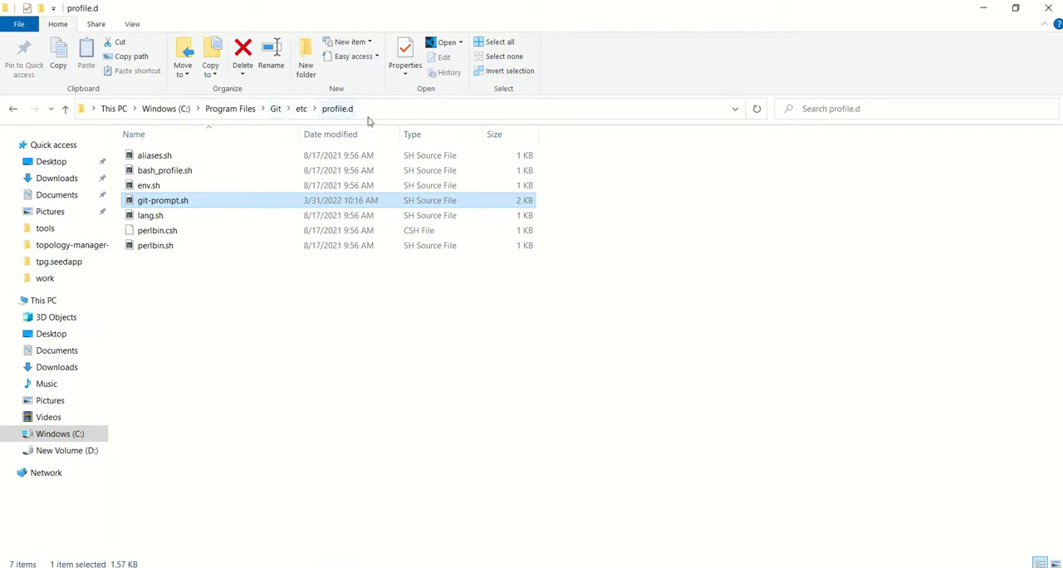
pyautogui.moveTo(154, 209)
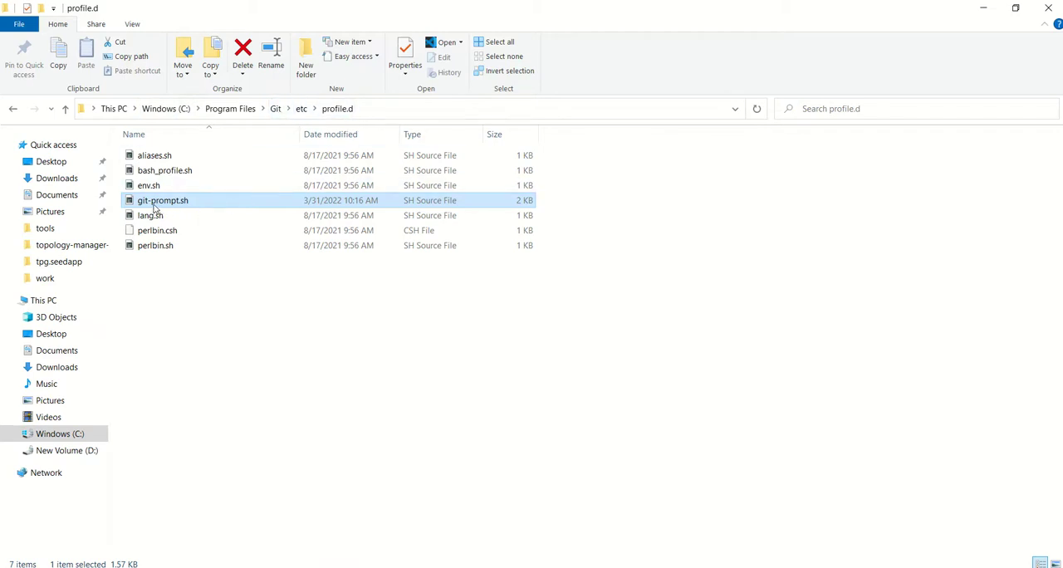
pyautogui.moveTo(163, 200)
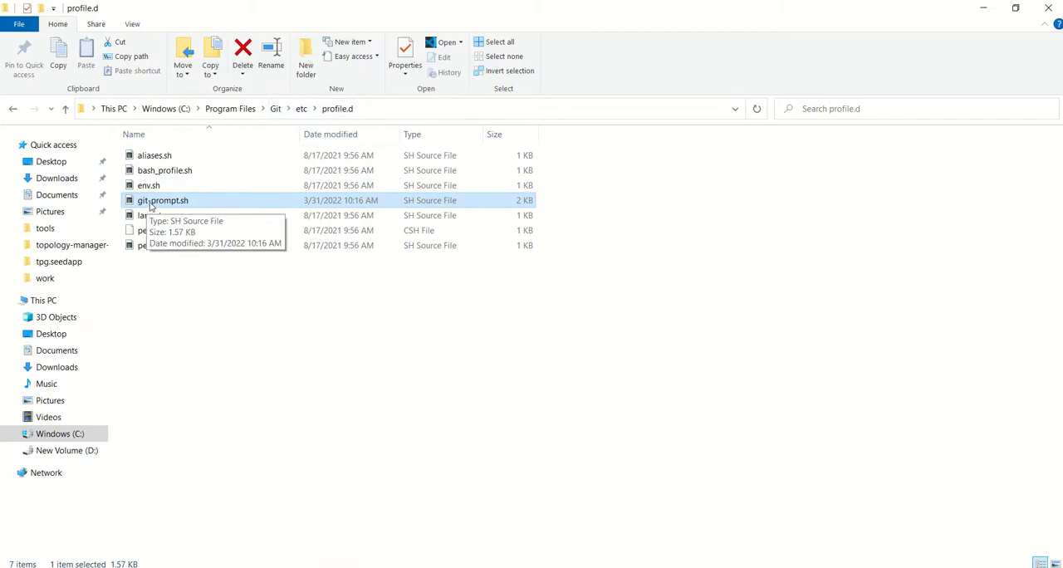
pyautogui.moveTo(490, 351)
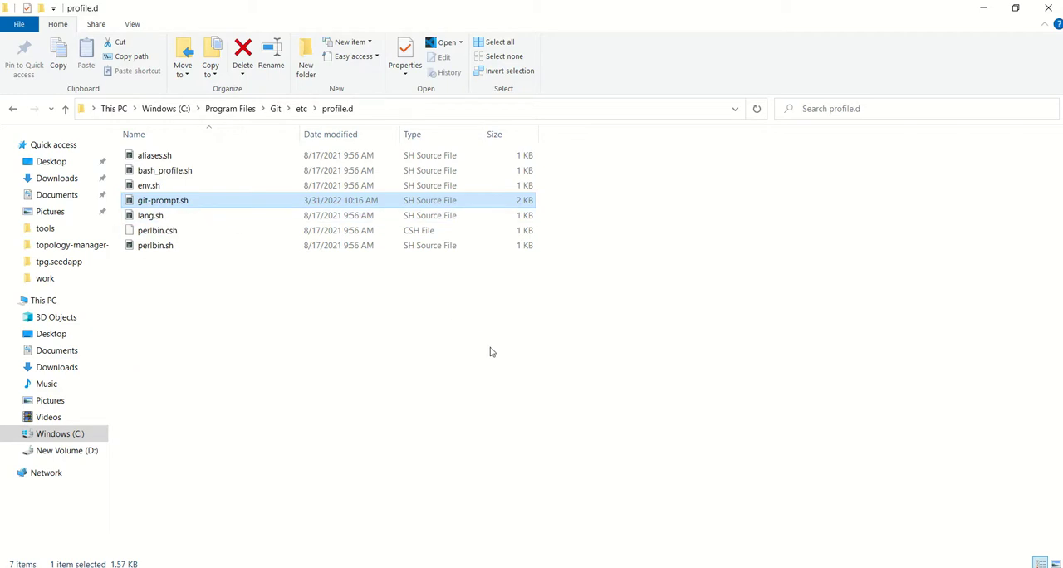
pyautogui.moveTo(465, 352)
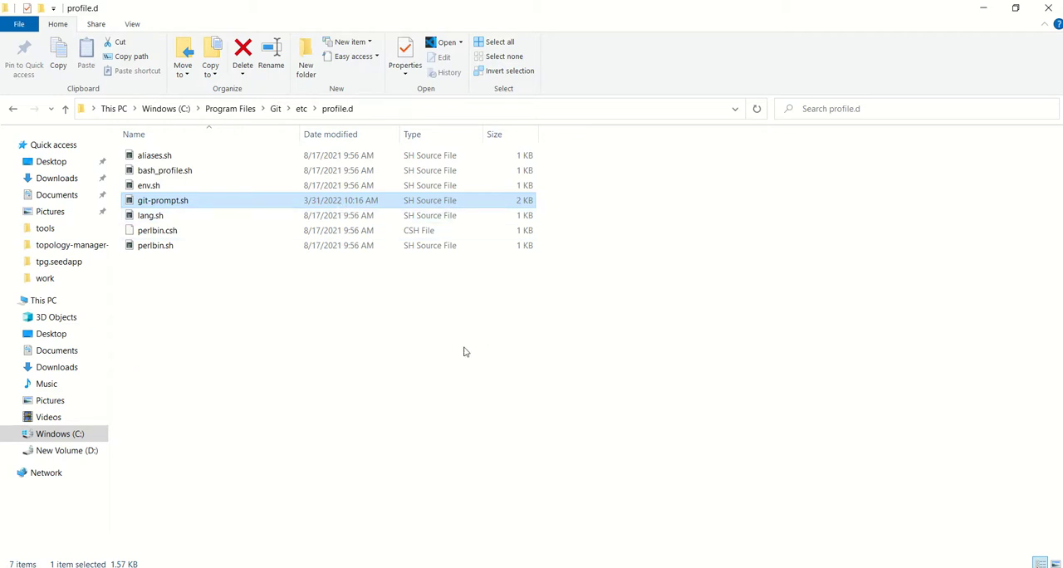
# - Open git-prompt.sh from C:\Program Files\Git\etc\profile.d in File Explorer
pyautogui.doubleClick(162, 200)
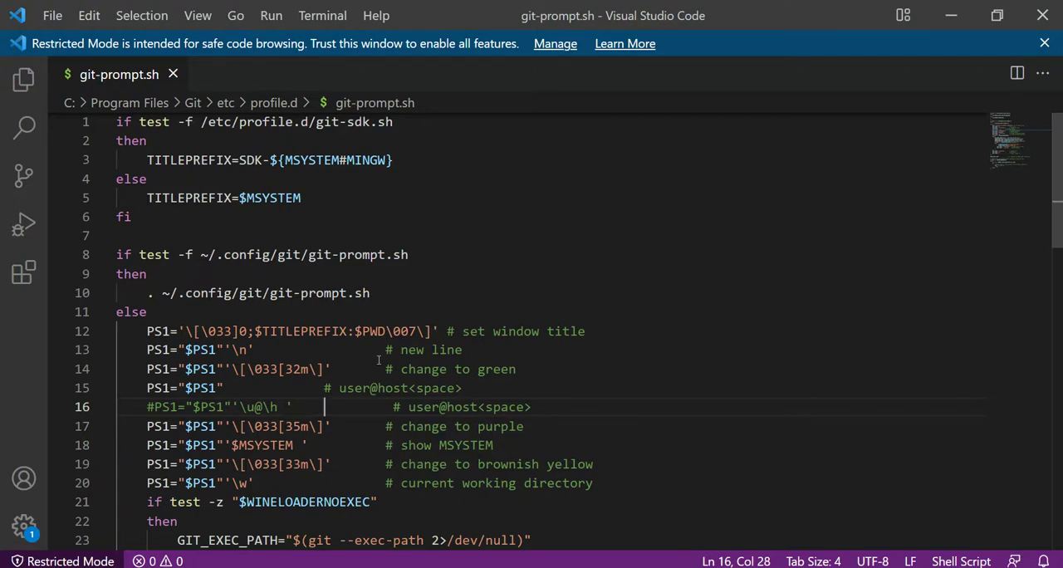
pyautogui.moveTo(190, 384)
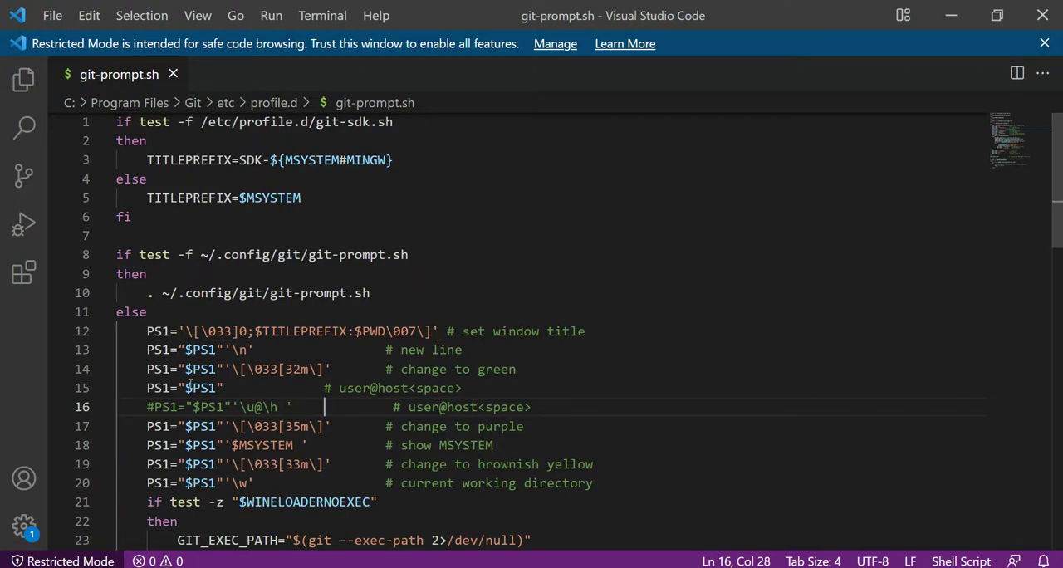
pyautogui.moveTo(347, 406)
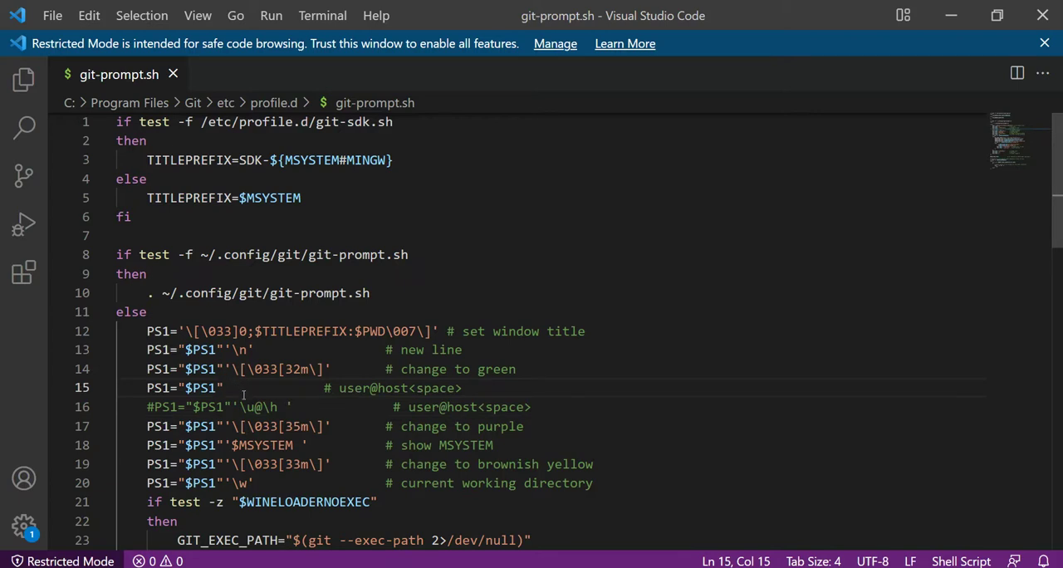
# - Select line 16, PS1="$PS1"'\u@\h ', in git-prompt.sh
pyautogui.moveTo(235, 406); pyautogui.dragTo(289, 407)
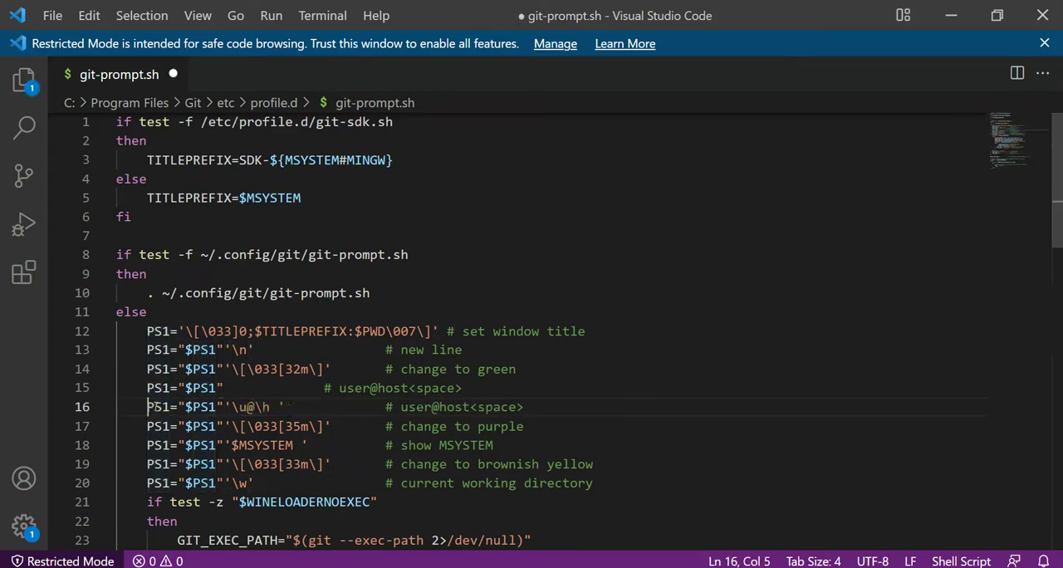
pyautogui.moveTo(147, 407); pyautogui.dragTo(266, 407)
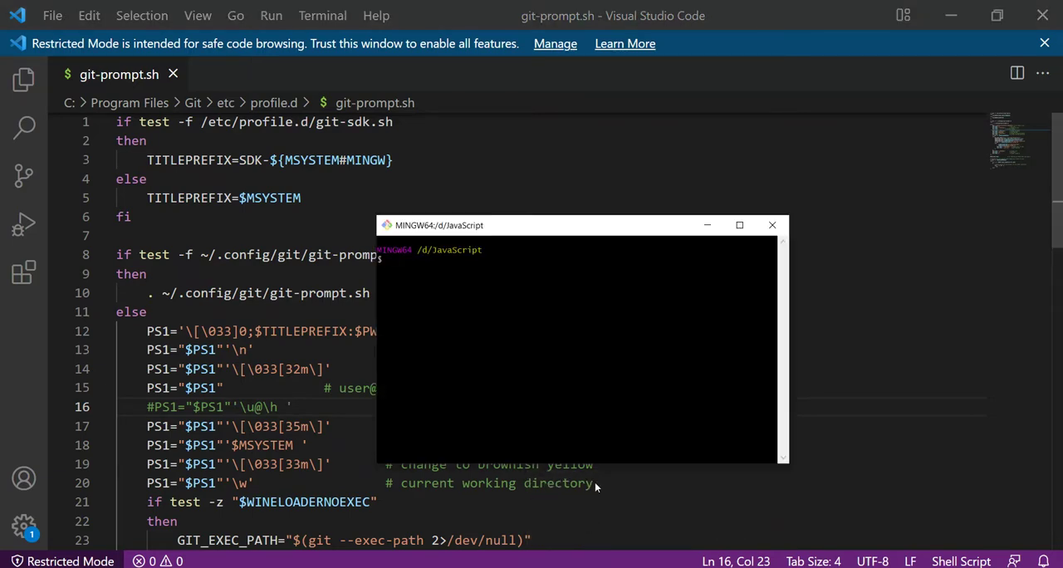
pyautogui.moveTo(607, 443)
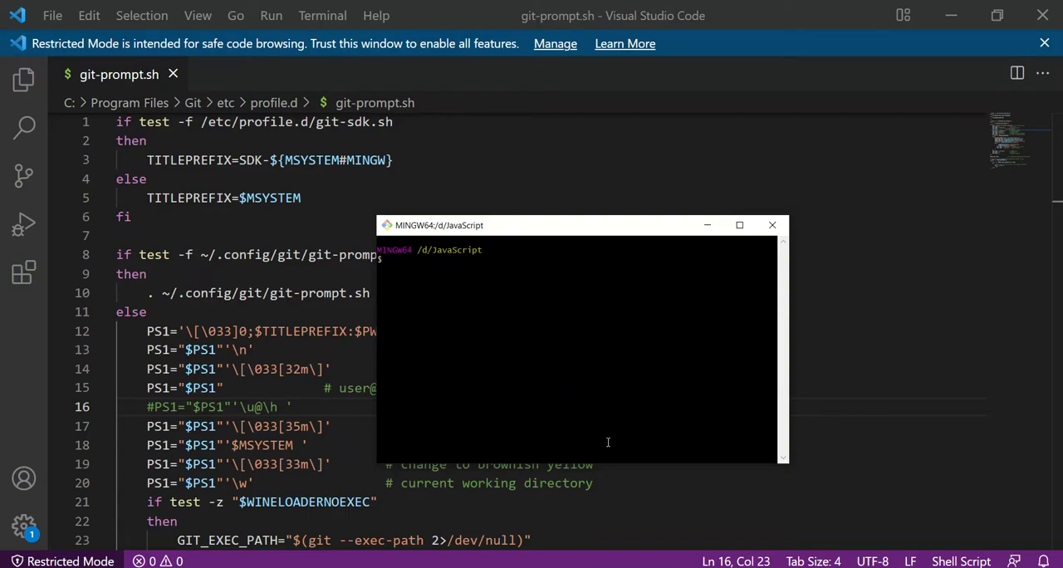